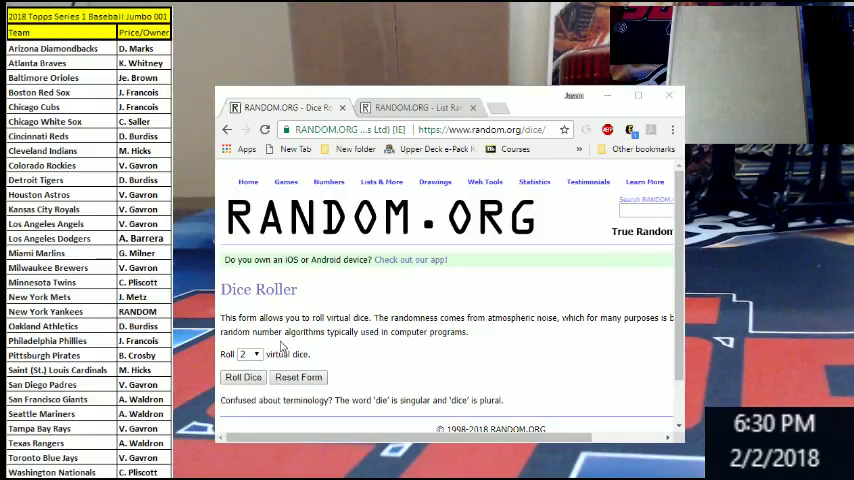
pyautogui.moveTo(358, 354)
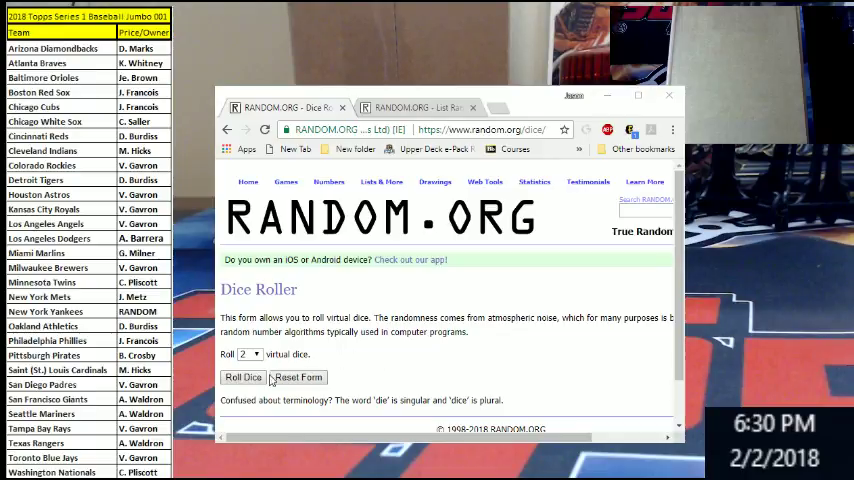
# - Roll the two dice on the Dice Roller and view the 1-and-2 result with timestamp
pyautogui.click(242, 377)
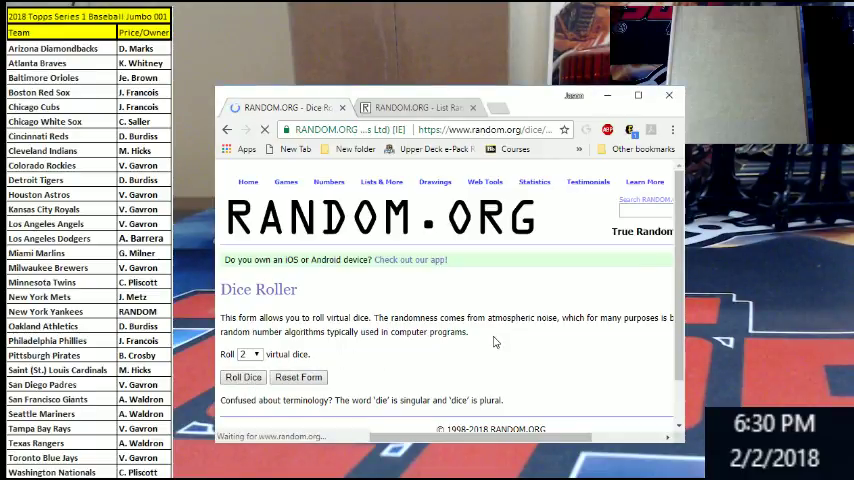
pyautogui.click(242, 377)
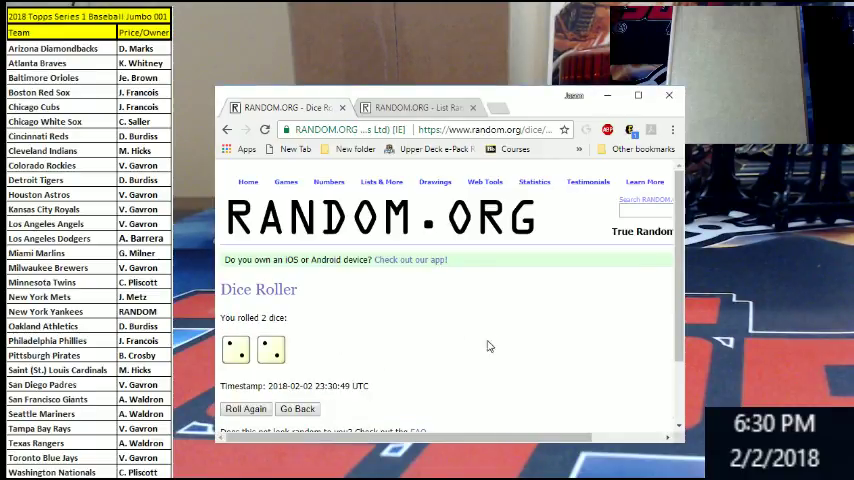
pyautogui.scroll(-3)
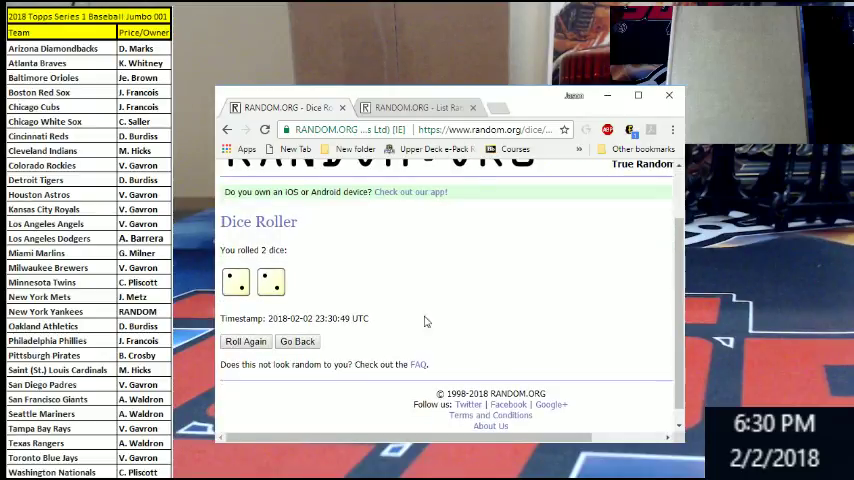
pyautogui.scroll(3)
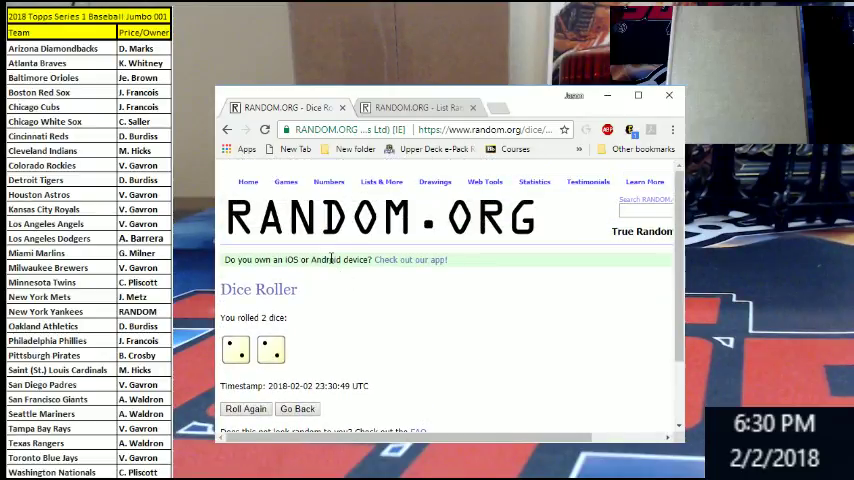
# - Show the List Randomizer holding all 30 MLB teams, Arizona Diamondbacks through Washington Nationals
pyautogui.click(381, 181)
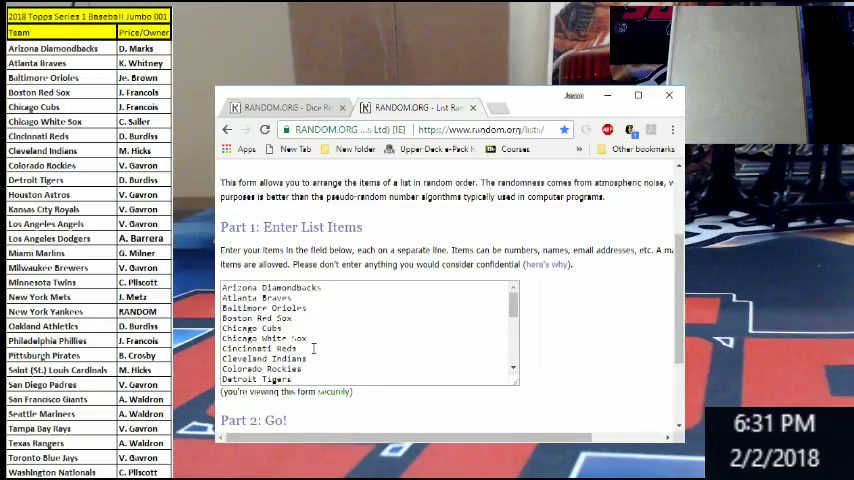
pyautogui.scroll(-3)
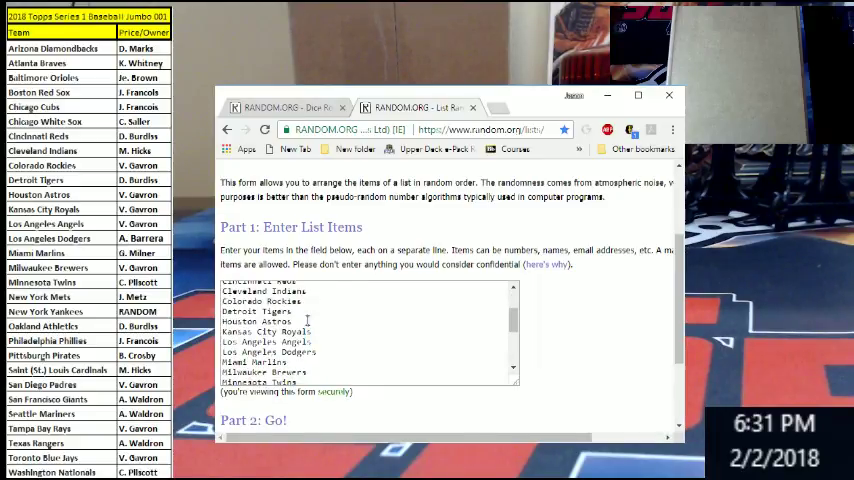
pyautogui.moveTo(322, 330)
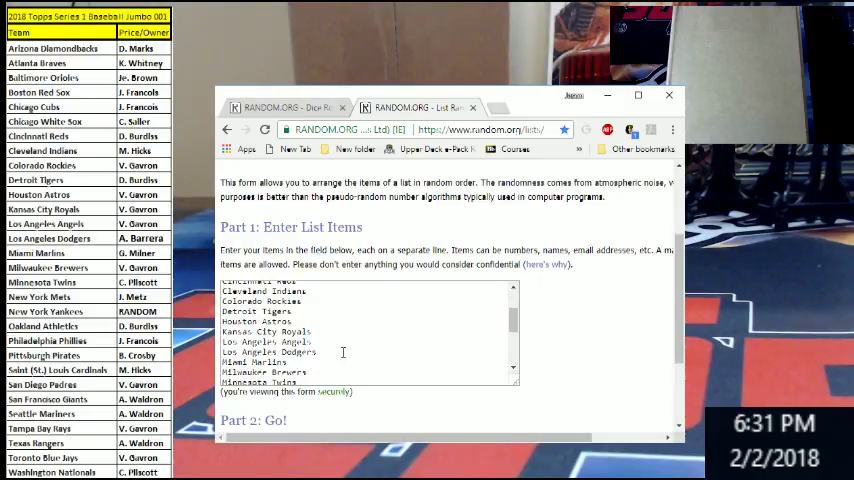
pyautogui.scroll(-3)
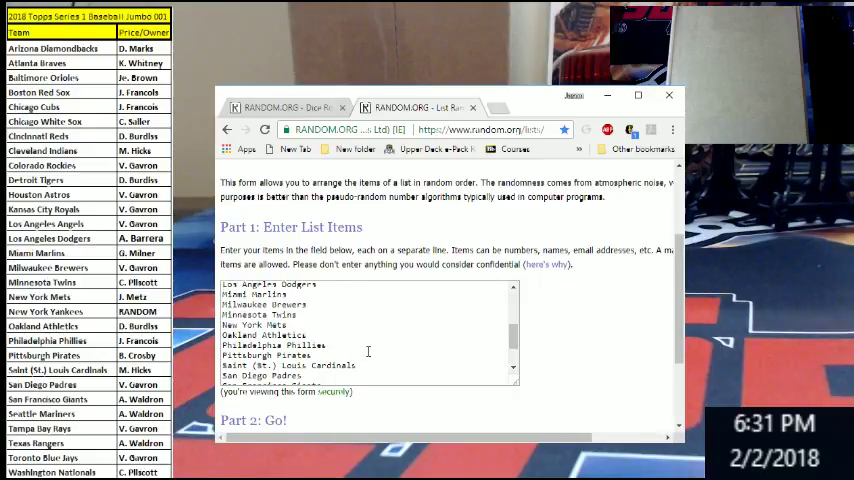
pyautogui.scroll(-3)
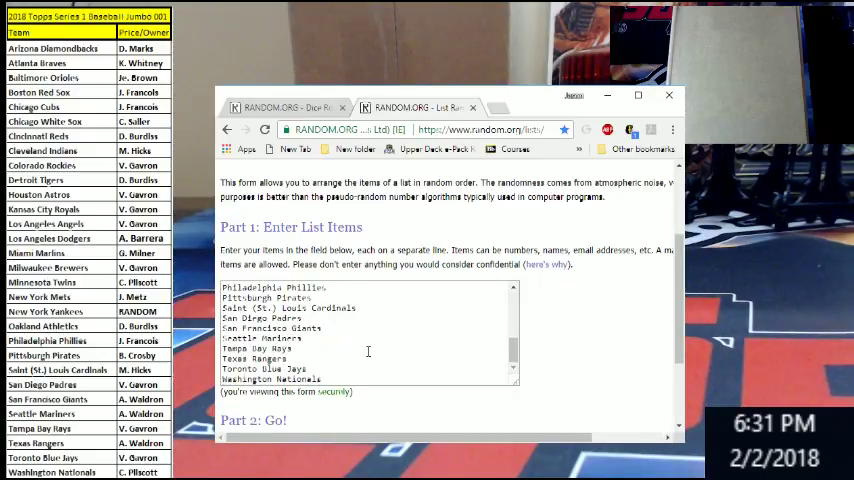
pyautogui.scroll(-3)
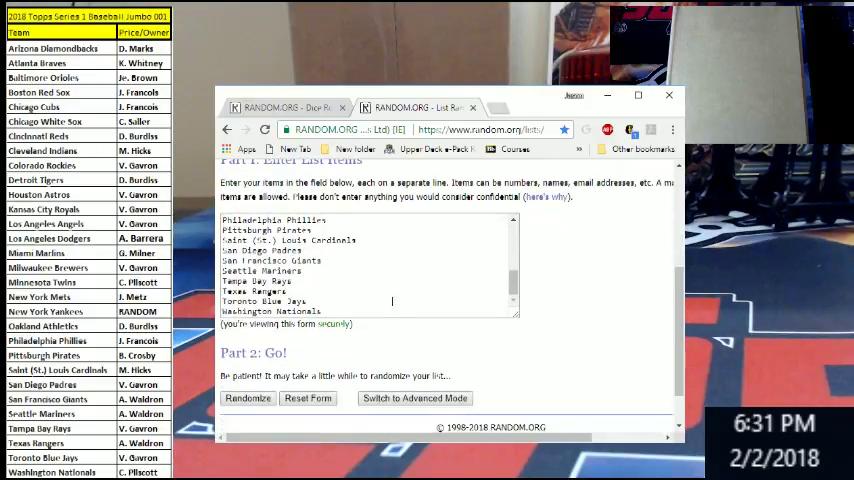
pyautogui.scroll(3)
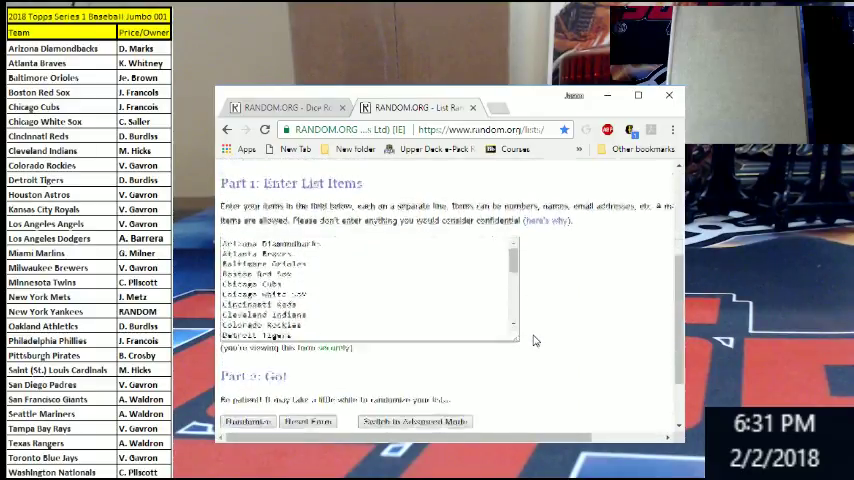
# - Shuffle the team list repeatedly until Houston Astros, Colorado Rockies and Minnesota Twins lead
pyautogui.scroll(3)
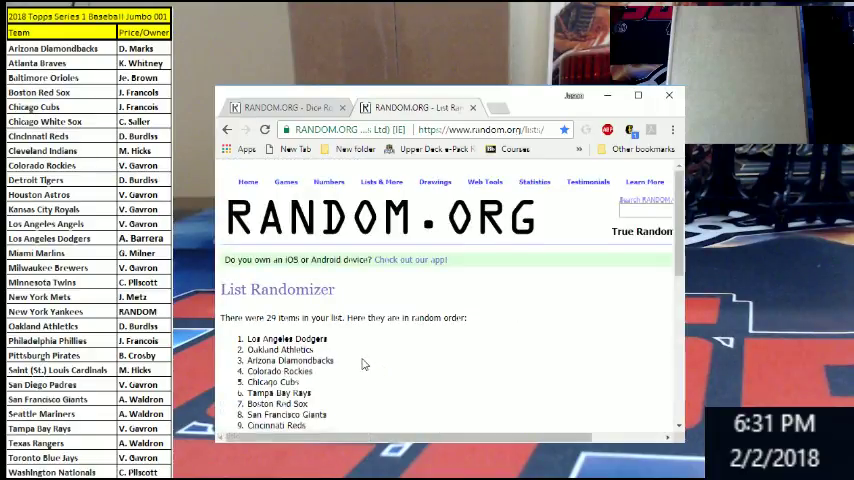
pyautogui.scroll(-3)
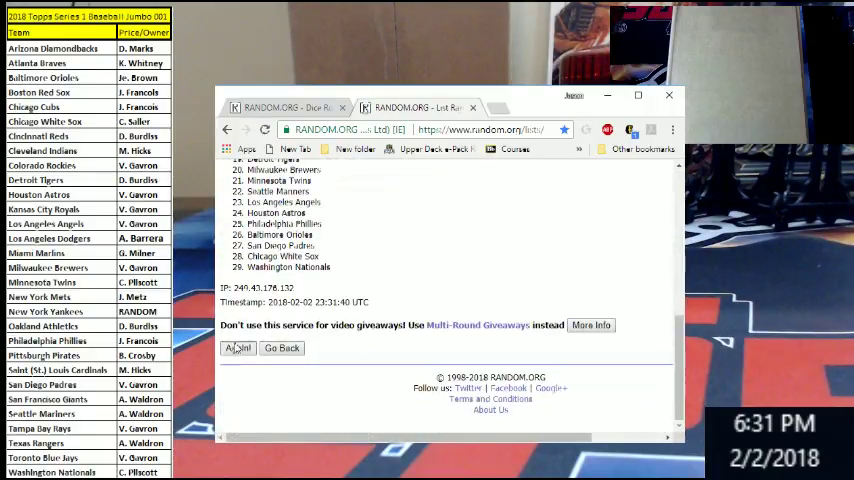
pyautogui.click(238, 348)
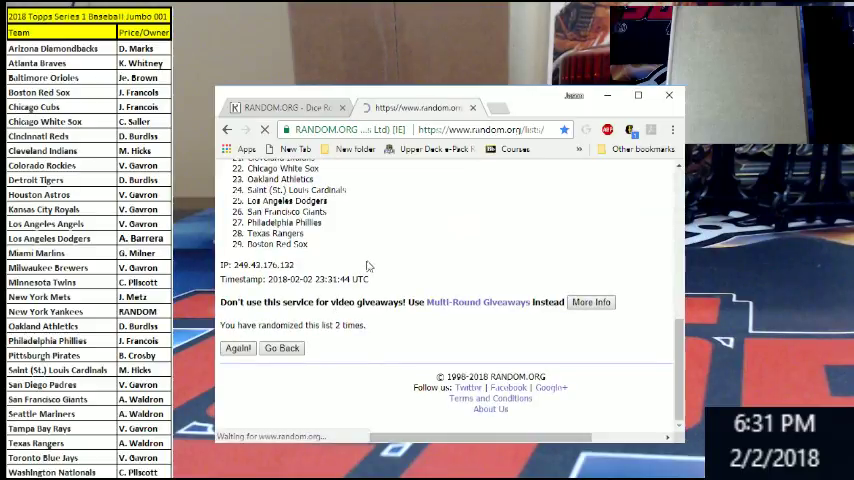
pyautogui.click(238, 348)
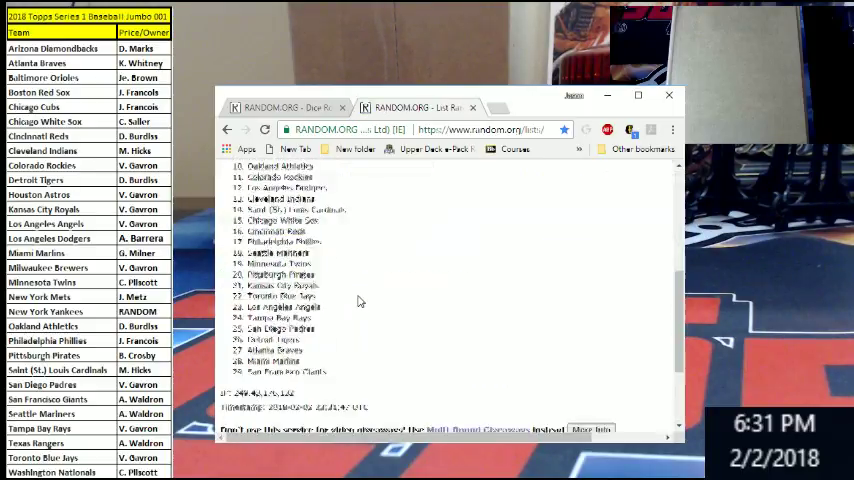
pyautogui.scroll(-3)
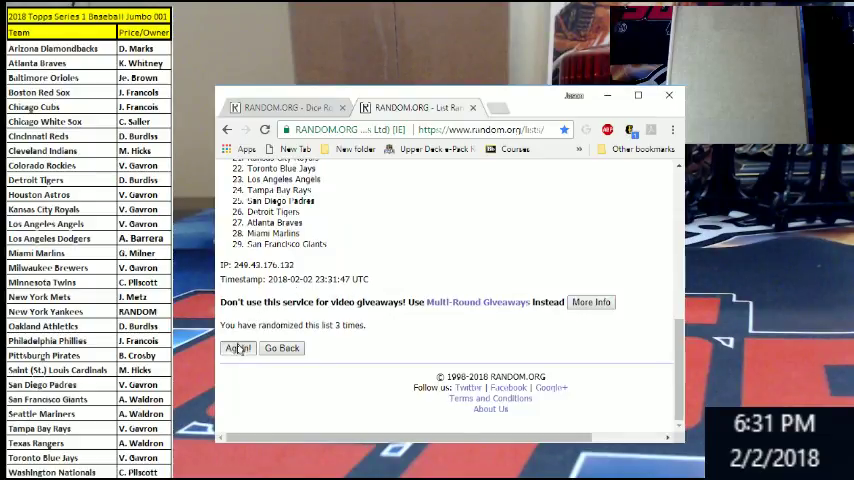
pyautogui.click(238, 347)
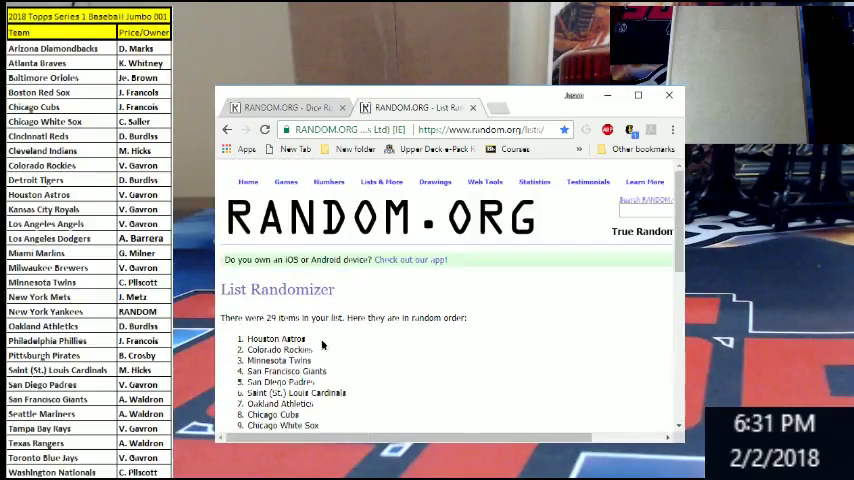
# - Highlight Houston Astros at number one in the shuffled list
pyautogui.doubleClick(277, 338)
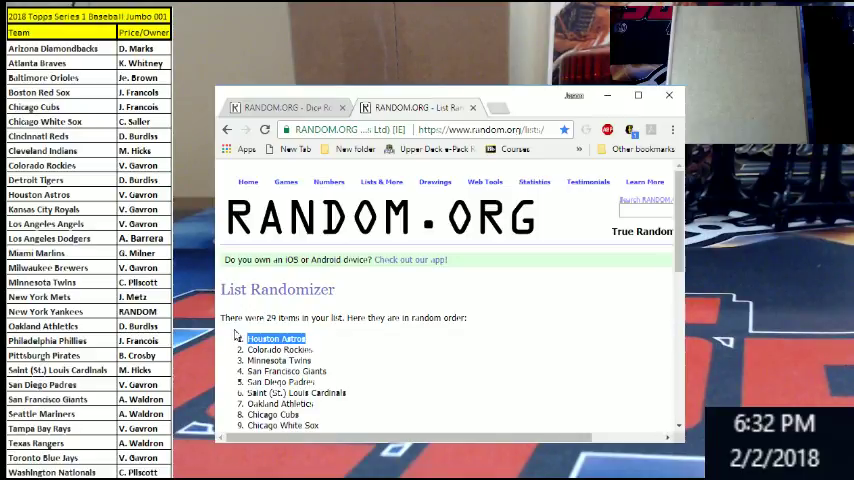
pyautogui.moveTo(82, 195)
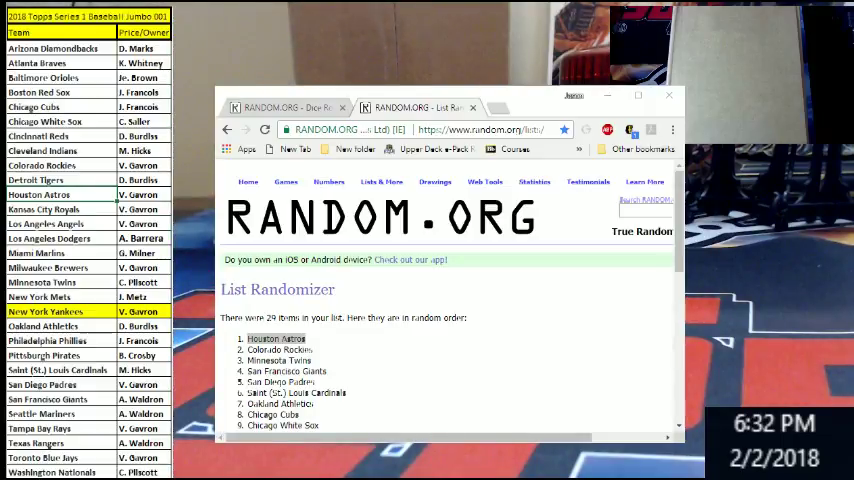
# - Highlight the results note saying the list was randomized 4 times
pyautogui.scroll(-3)
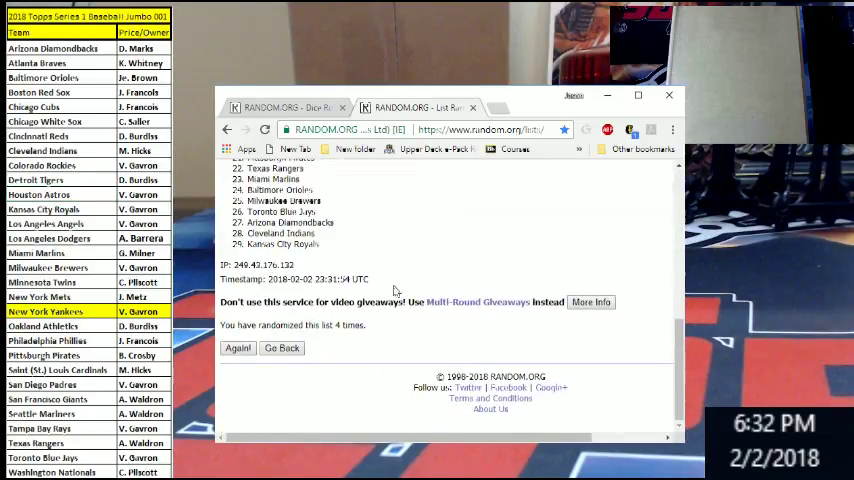
pyautogui.doubleClick(336, 324)
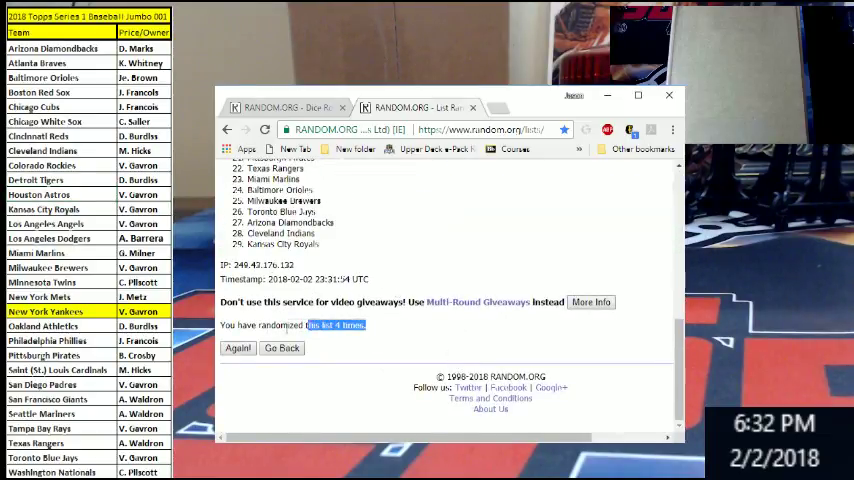